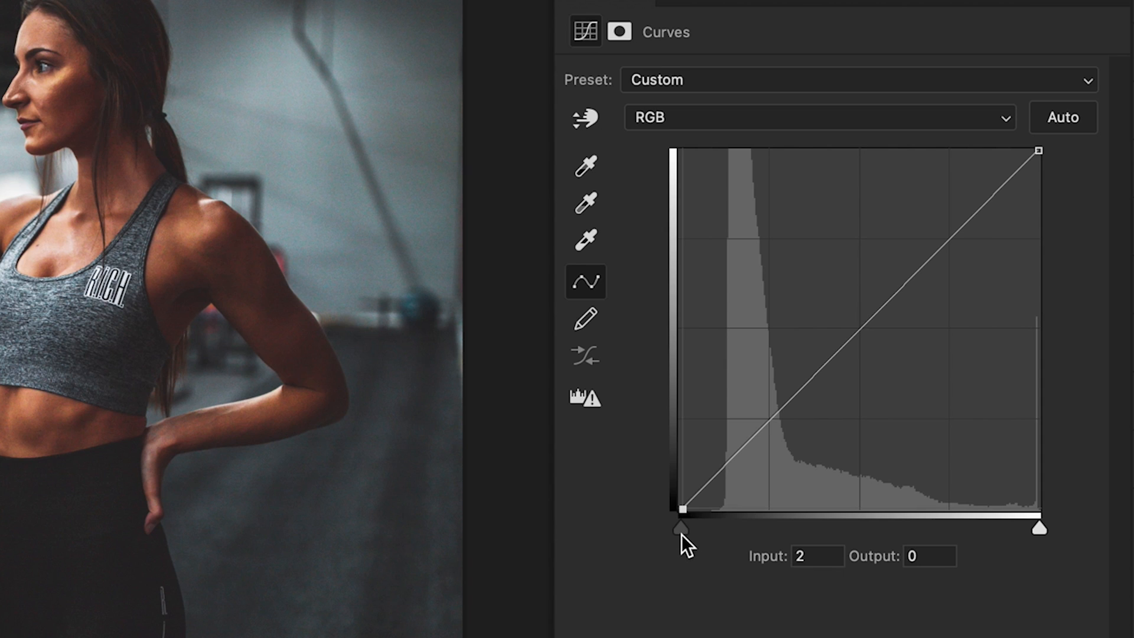
Pull the Curves black point inward slightly and raise a midpoint a touch brighter
{"action": "left_click_drag", "start_coordinate": [679, 528], "coordinate": [715, 527]}
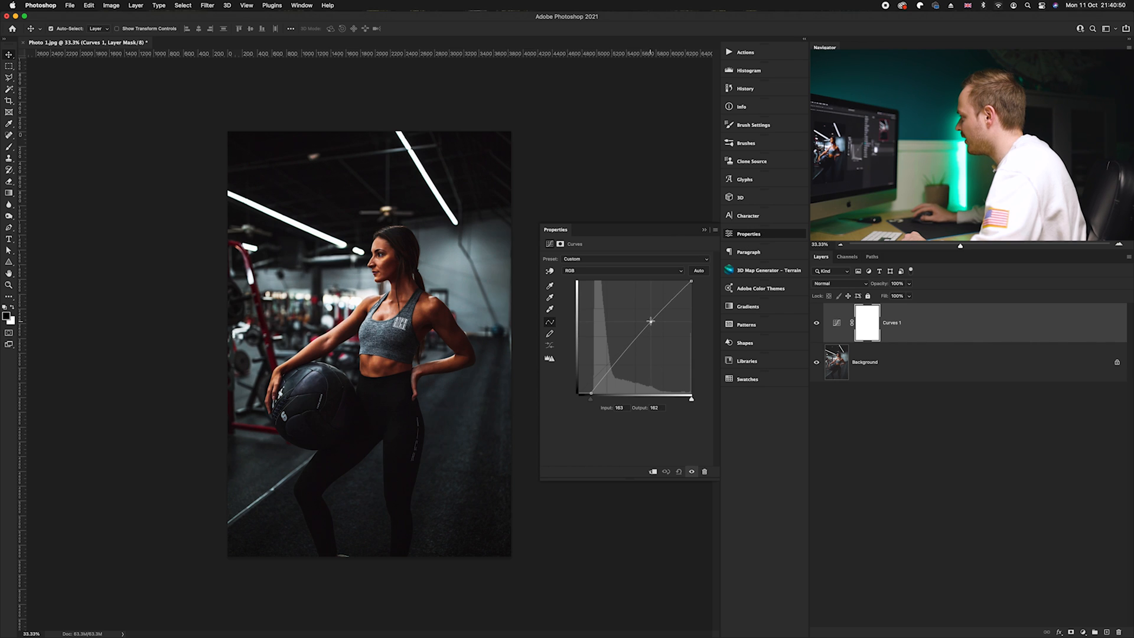
{"action": "left_click_drag", "start_coordinate": [650, 322], "coordinate": [650, 318]}
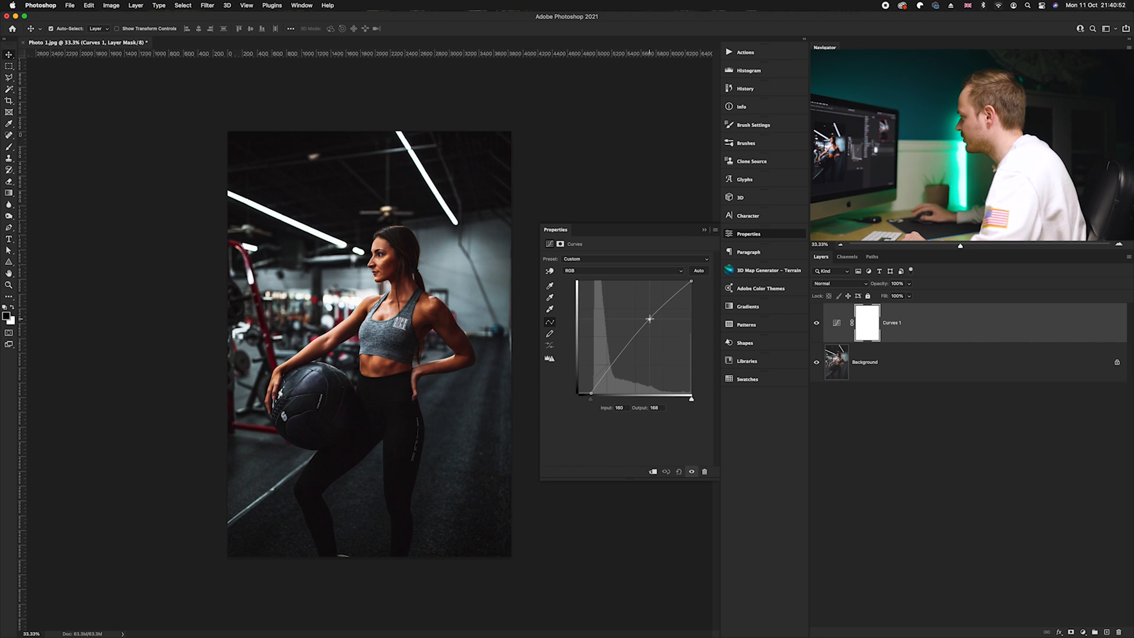
{"action": "left_click_drag", "start_coordinate": [648, 319], "coordinate": [648, 320]}
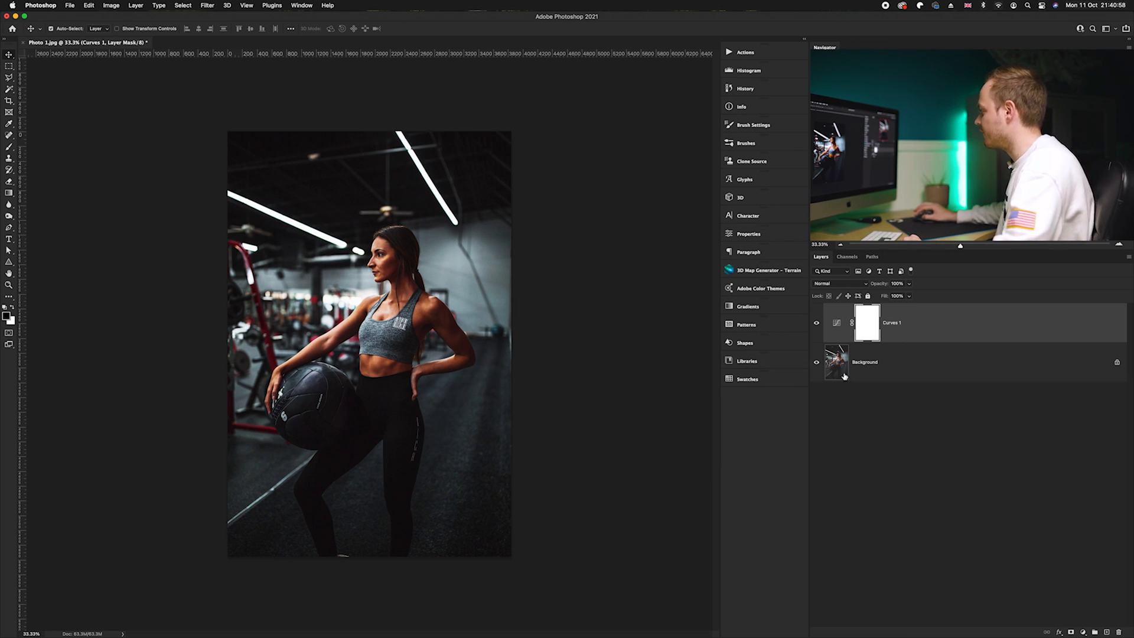
Duplicate the Background layer with Cmd+J to create a Background copy
{"action": "left_click", "coordinate": [864, 362]}
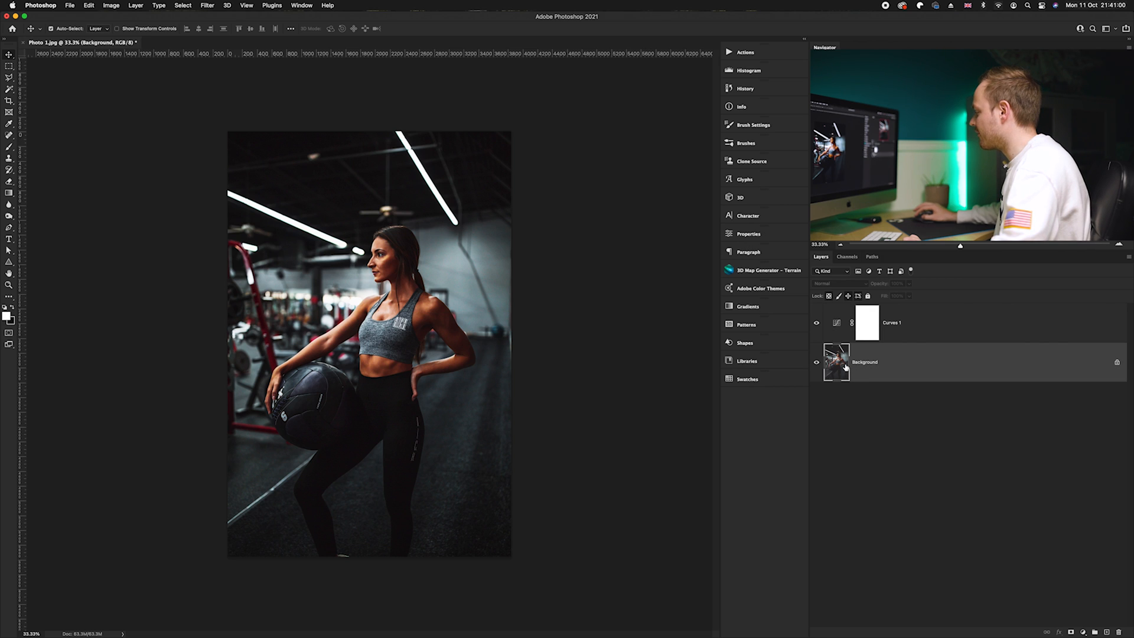
{"action": "mouse_move", "coordinate": [842, 367]}
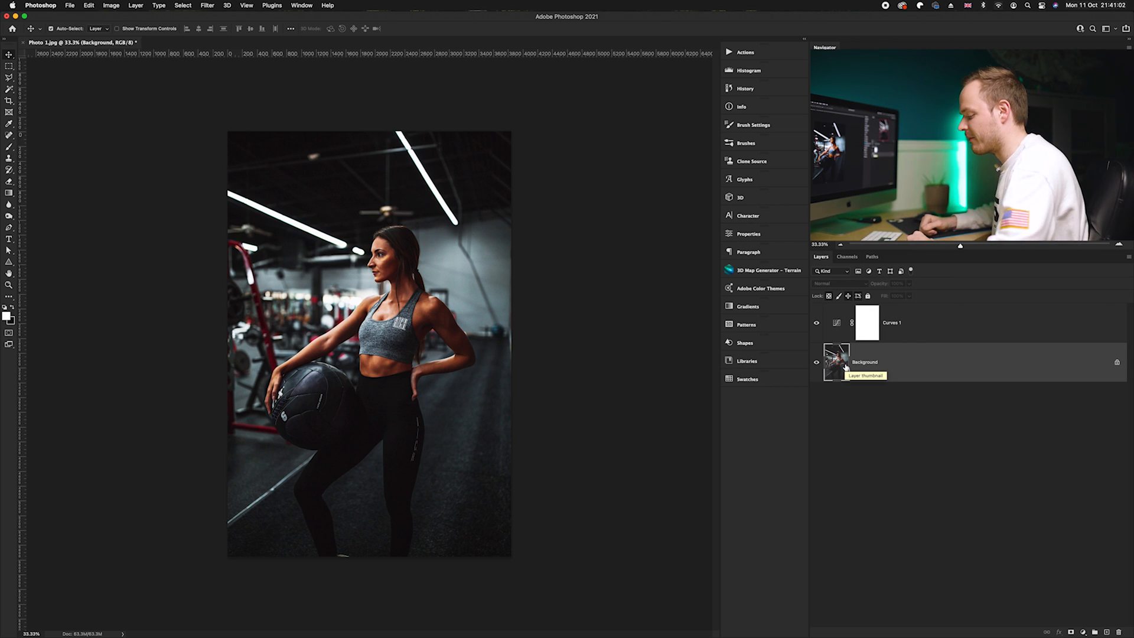
{"action": "key", "text": "cmd+j"}
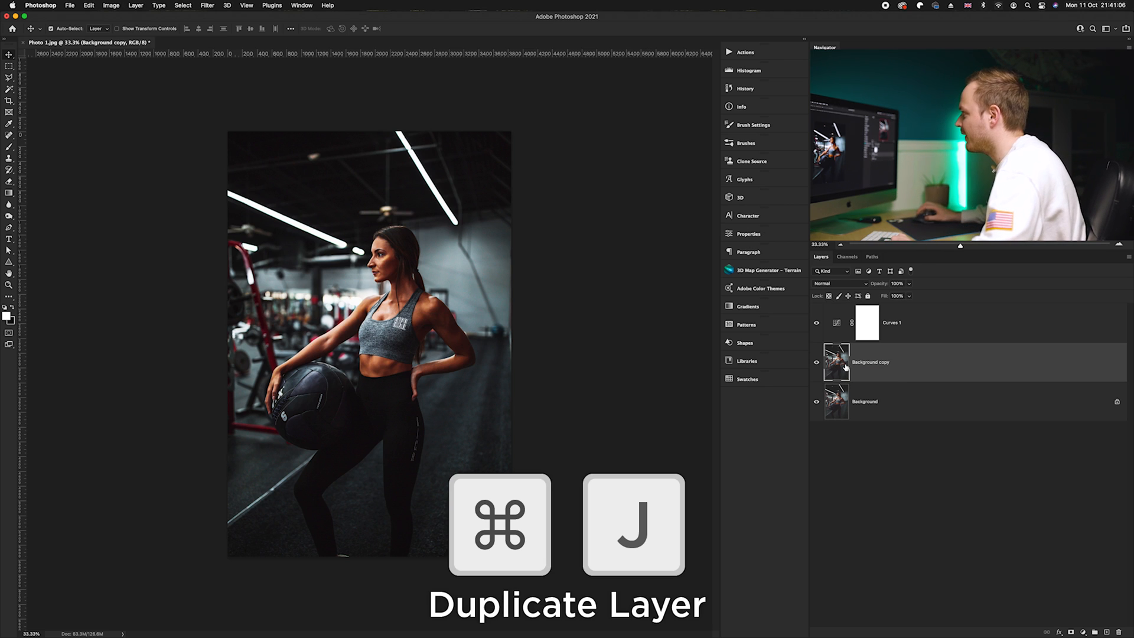
{"action": "left_click", "coordinate": [206, 5]}
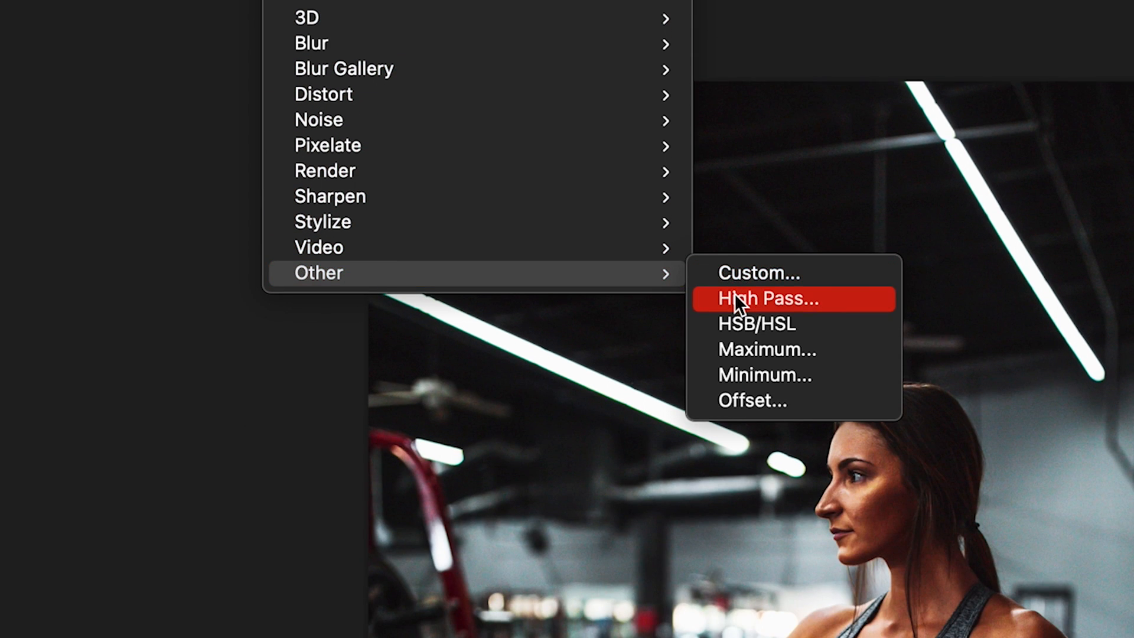
Apply Filter > Other > High Pass at 7.0 pixels radius to the Background copy
{"action": "left_click", "coordinate": [765, 299]}
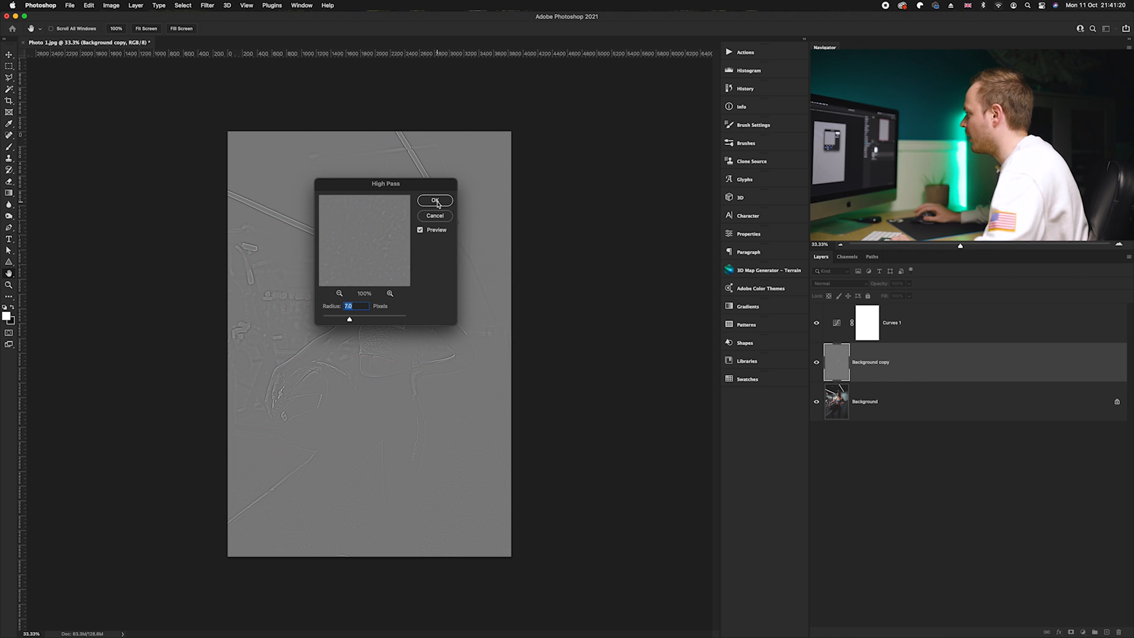
{"action": "left_click", "coordinate": [434, 201]}
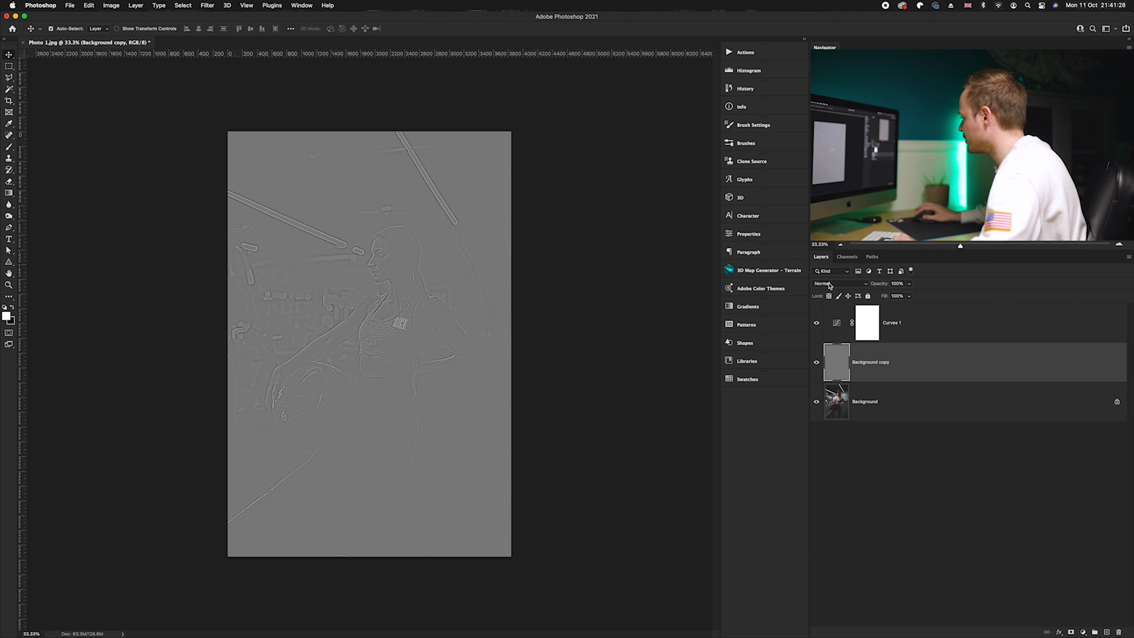
Set the High Pass Background copy layer's blend mode to Overlay
{"action": "left_click", "coordinate": [831, 284]}
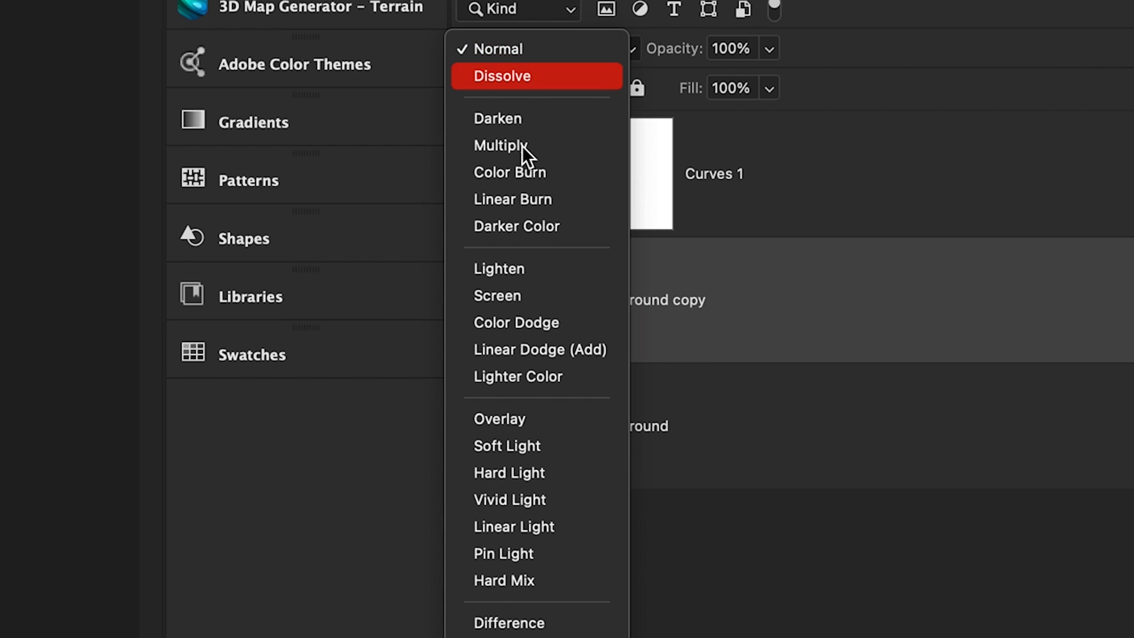
{"action": "mouse_move", "coordinate": [524, 420]}
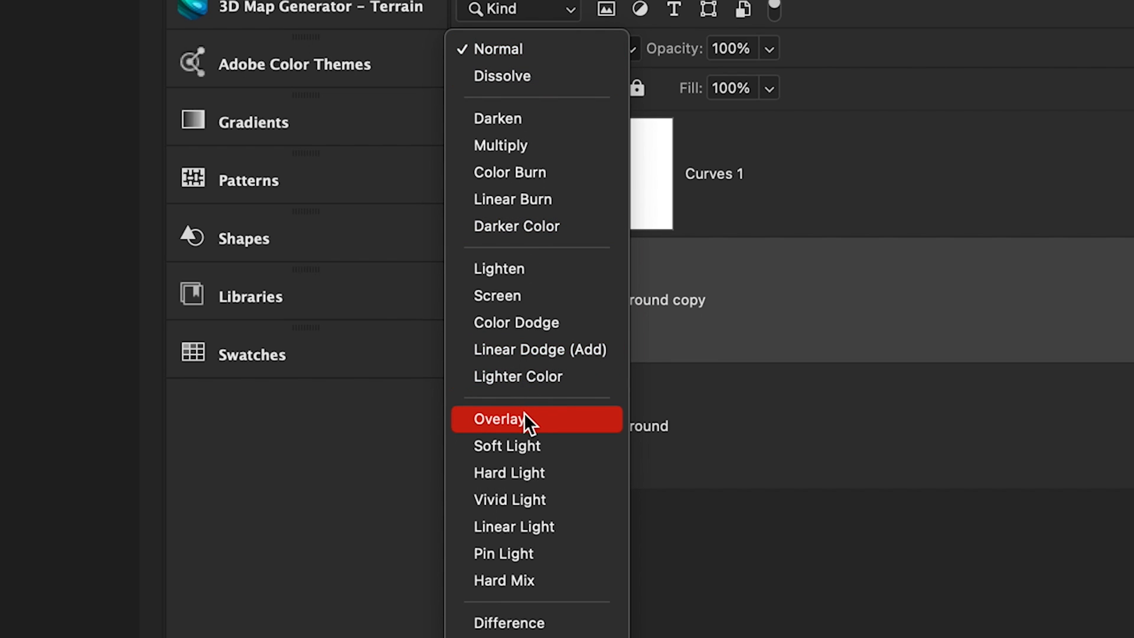
{"action": "left_click", "coordinate": [500, 418]}
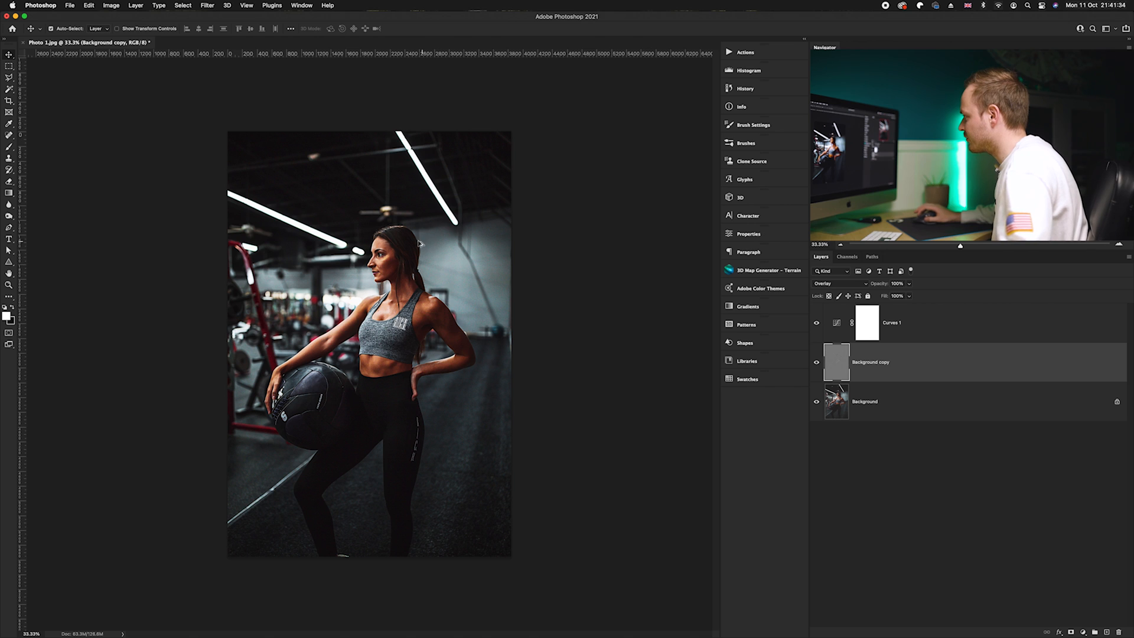